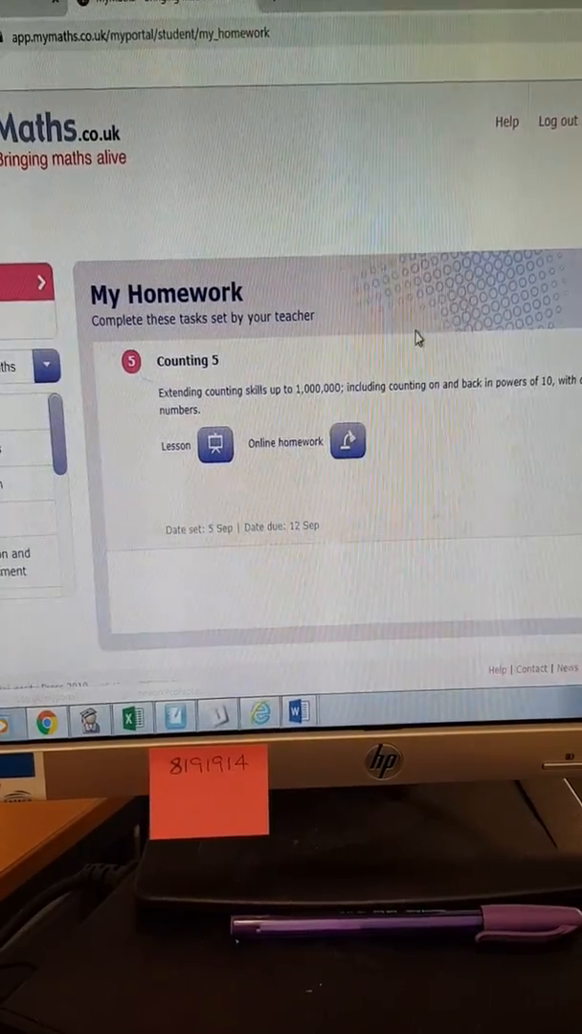
pyautogui.moveTo(354, 450)
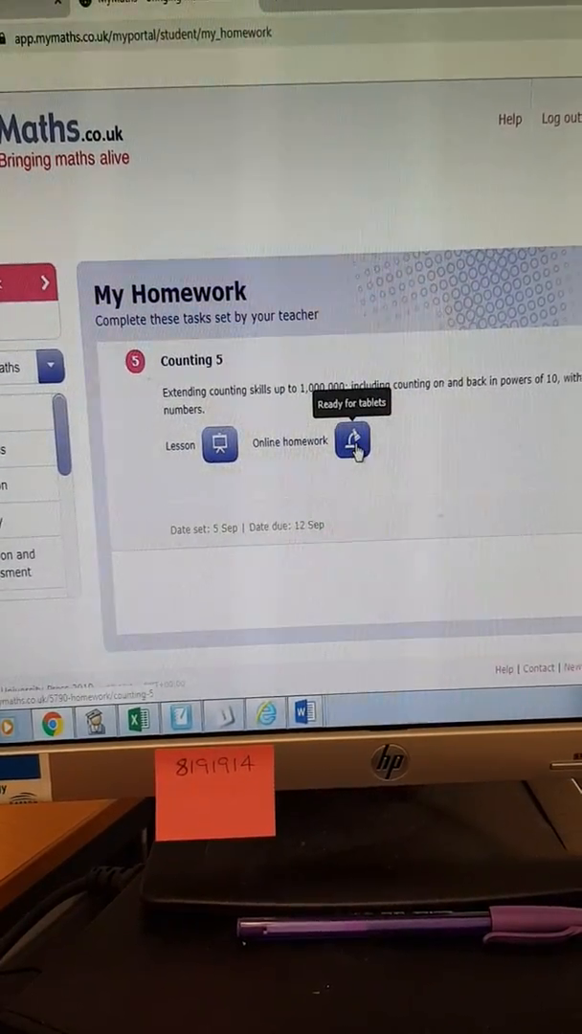
# Step: Start the Counting 5 online homework from the My Homework page
pyautogui.click(352, 441)
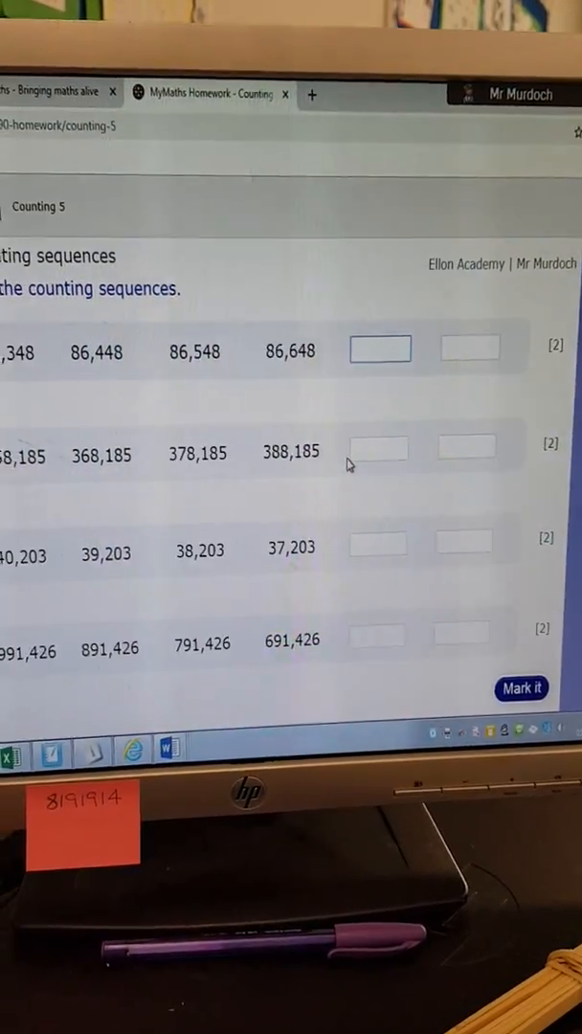
# Step: Enter 2, 5 and 76 as counting-sequence answers and mark them
pyautogui.write('2')
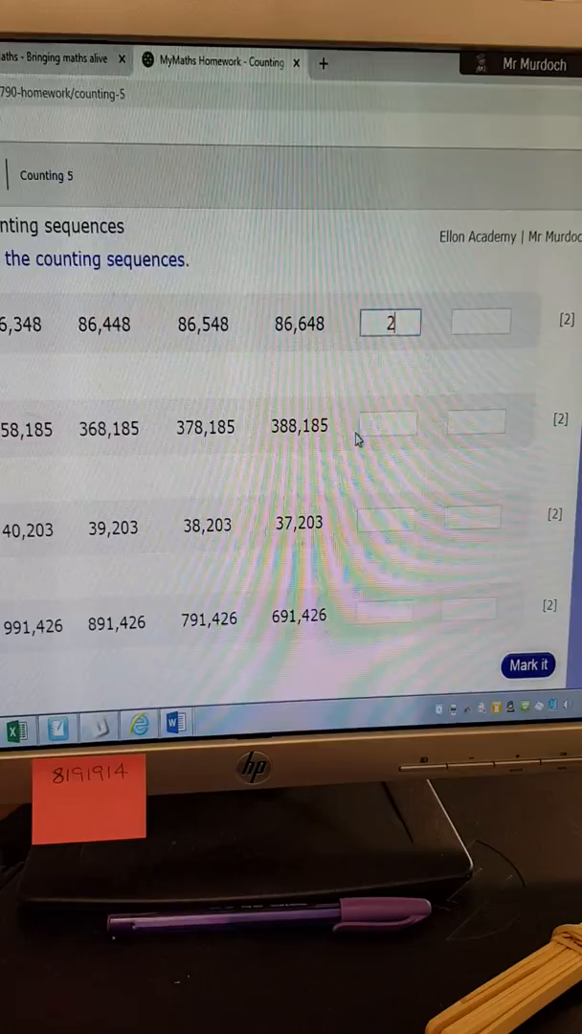
pyautogui.write('5')
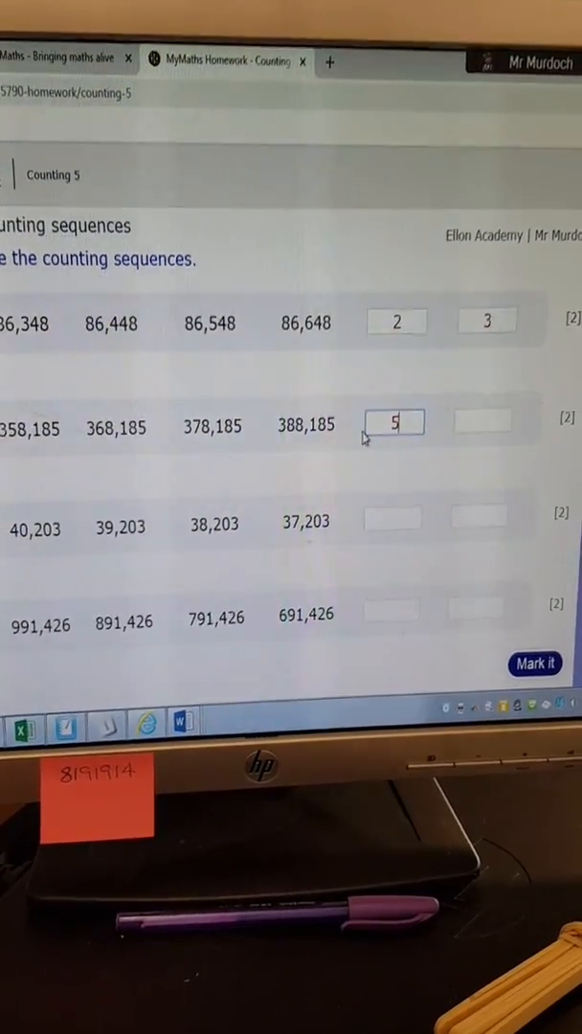
pyautogui.write('76')
pyautogui.click(477, 609)
pyautogui.write('6')
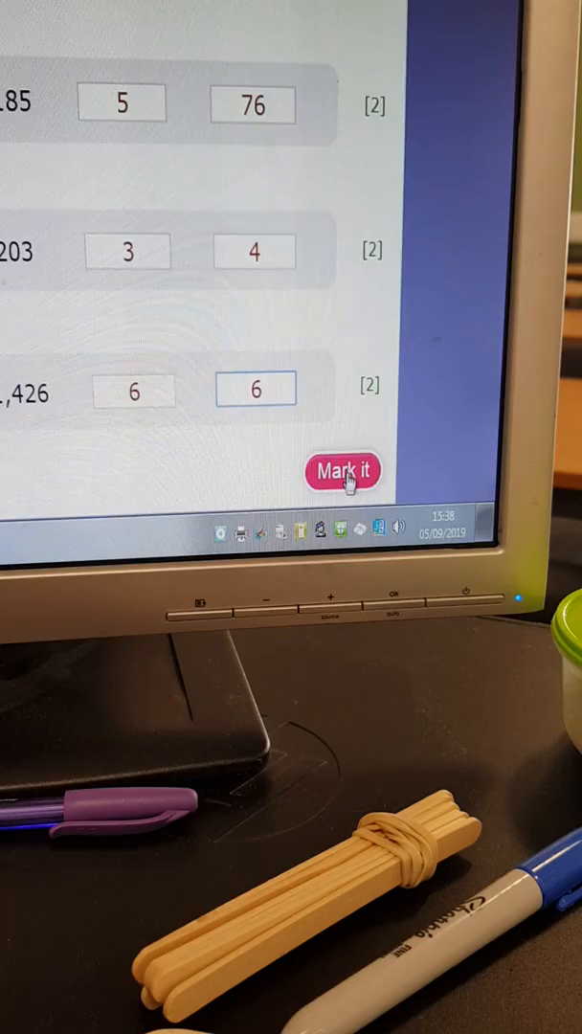
pyautogui.click(343, 470)
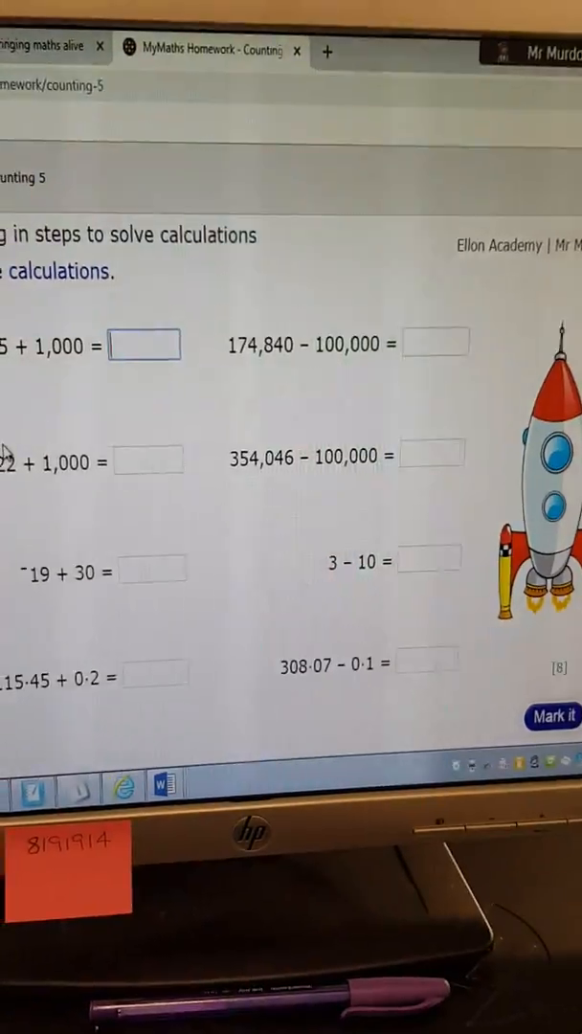
# Step: Enter 4 and 23 as calculation answers and mark the page
pyautogui.write('4')
pyautogui.click(436, 342)
pyautogui.write('6')
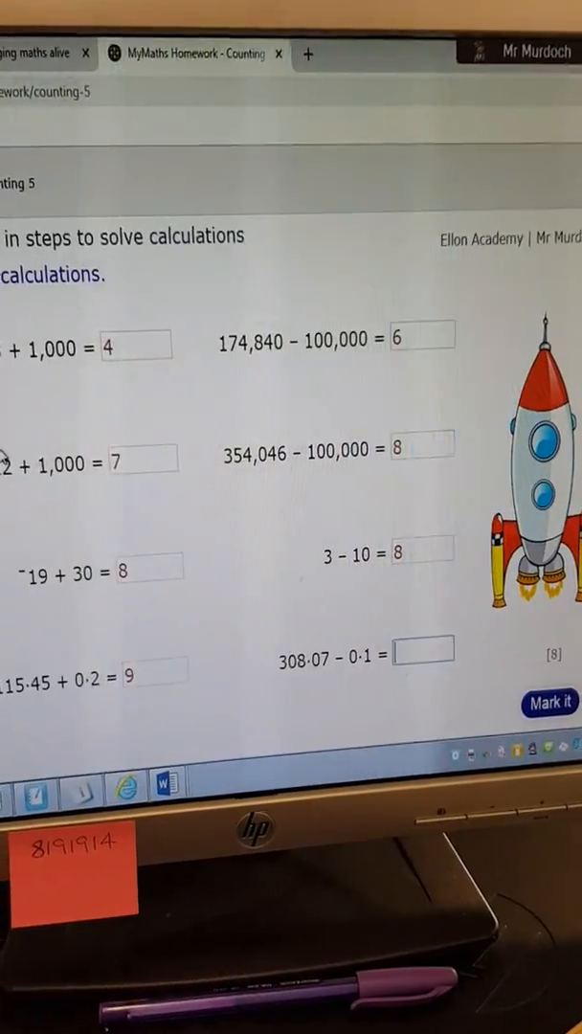
pyautogui.write('23')
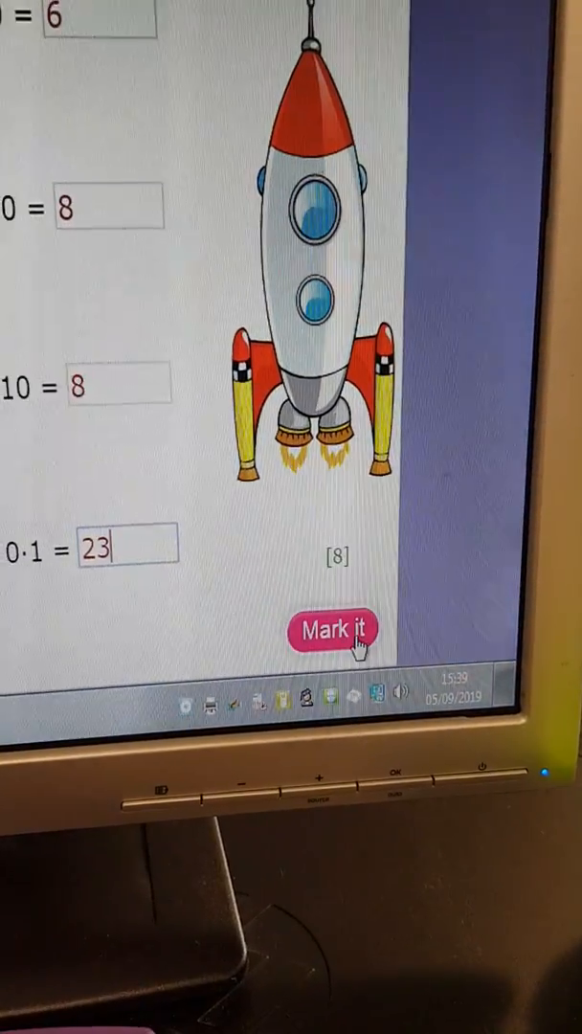
pyautogui.click(333, 630)
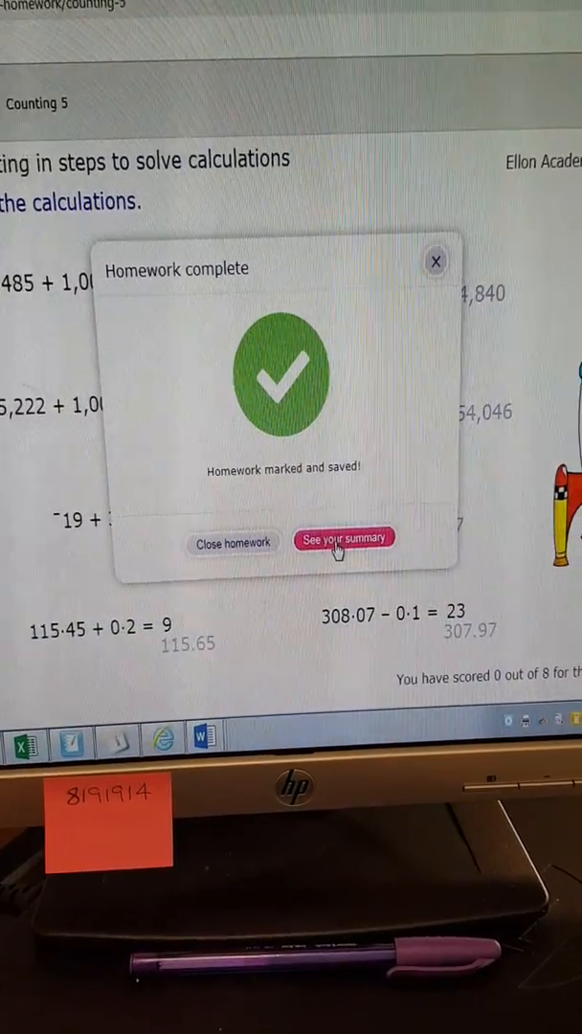
# Step: Choose See your summary in the Homework complete dialog
pyautogui.click(344, 537)
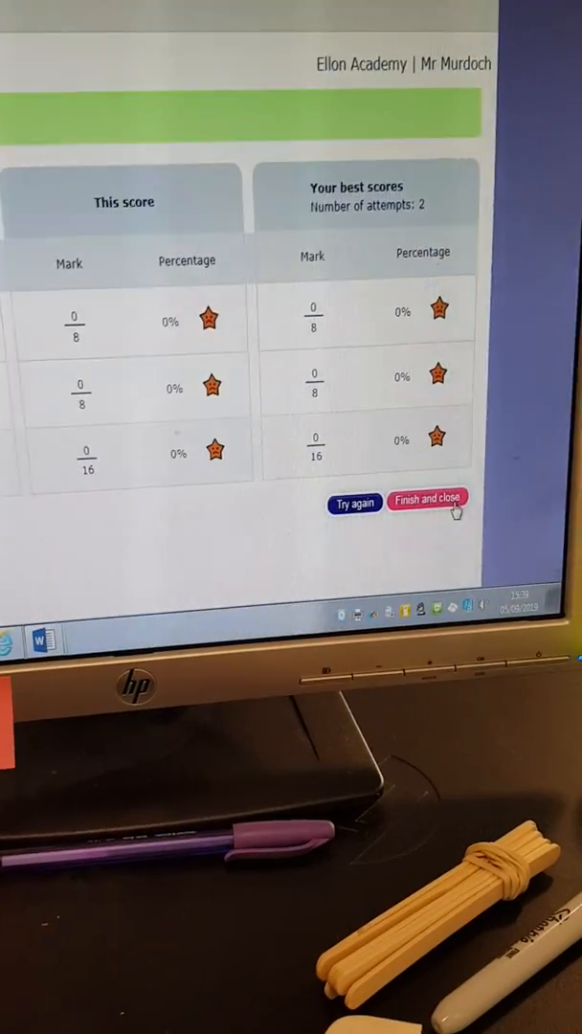
# Step: Finish and close the 0% summary, returning to the Counting 5 listing
pyautogui.click(430, 499)
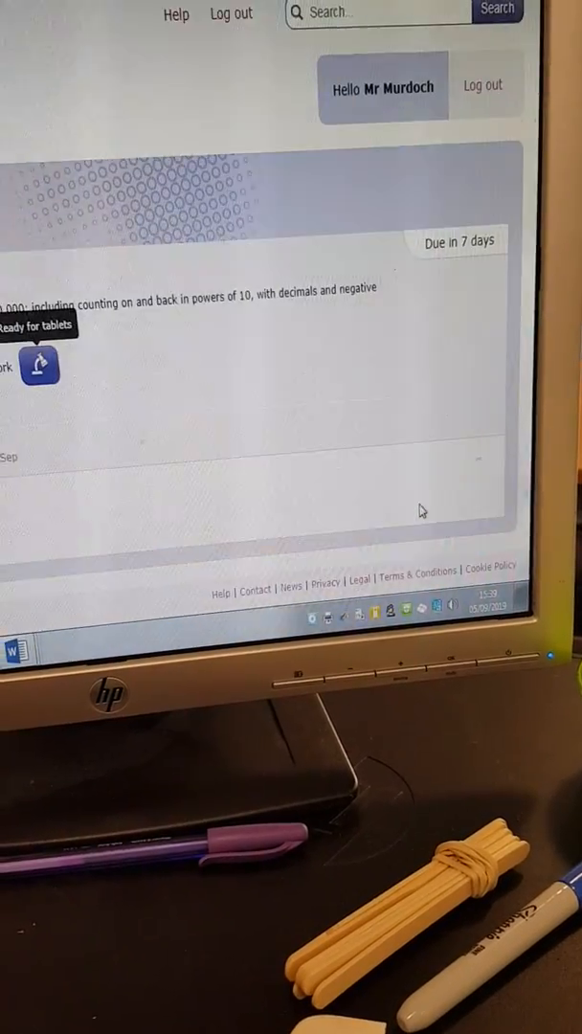